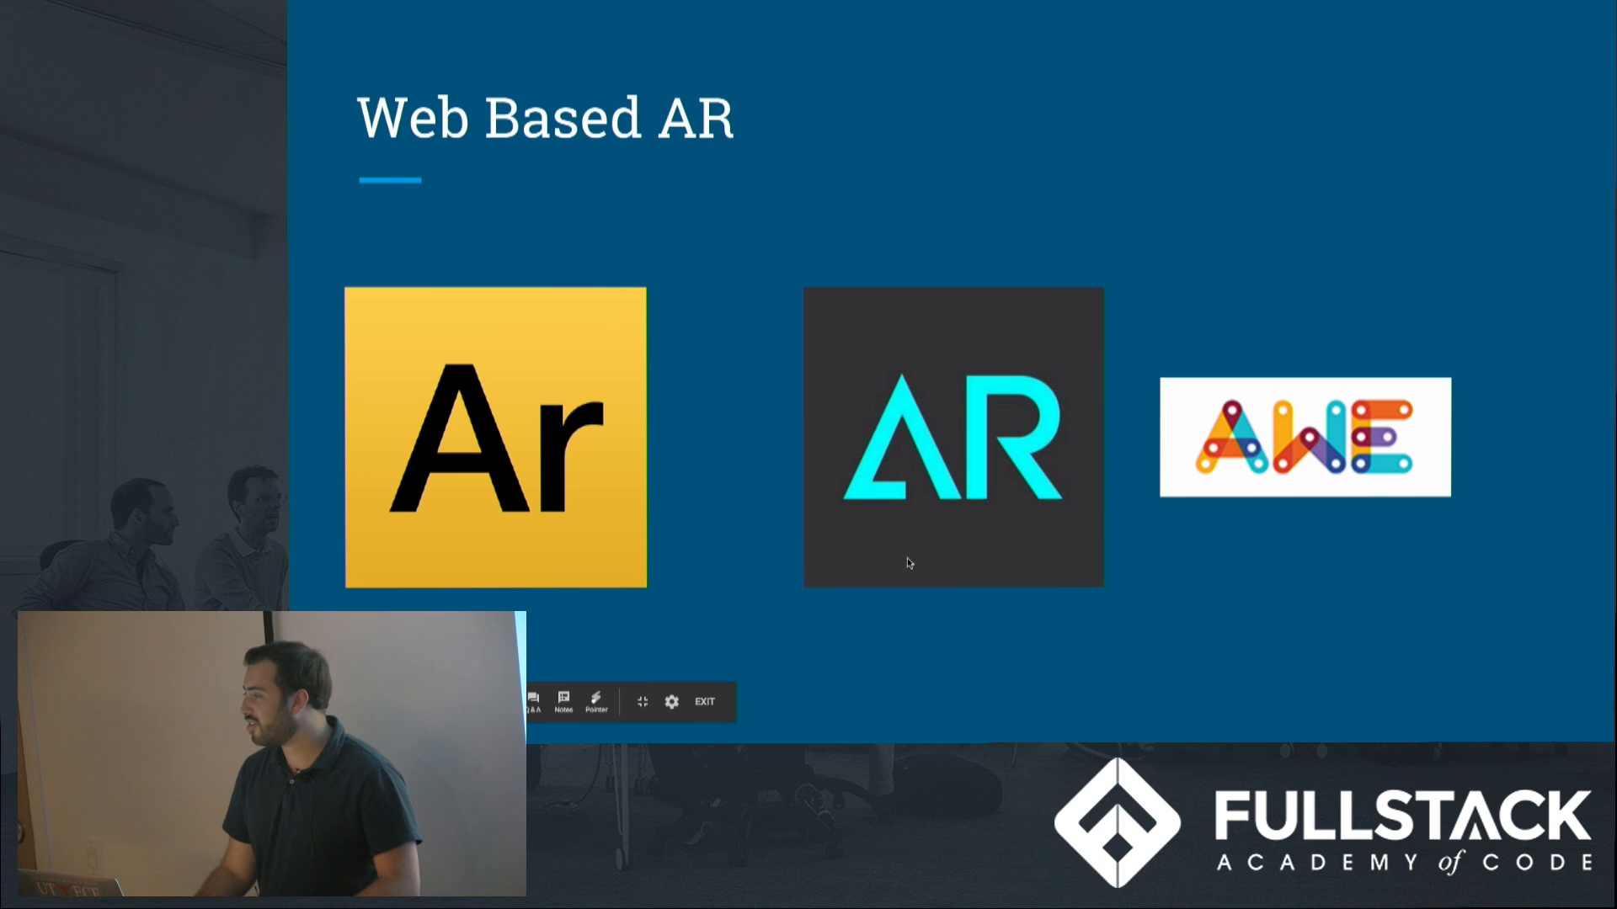
mouse_move(1285, 502)
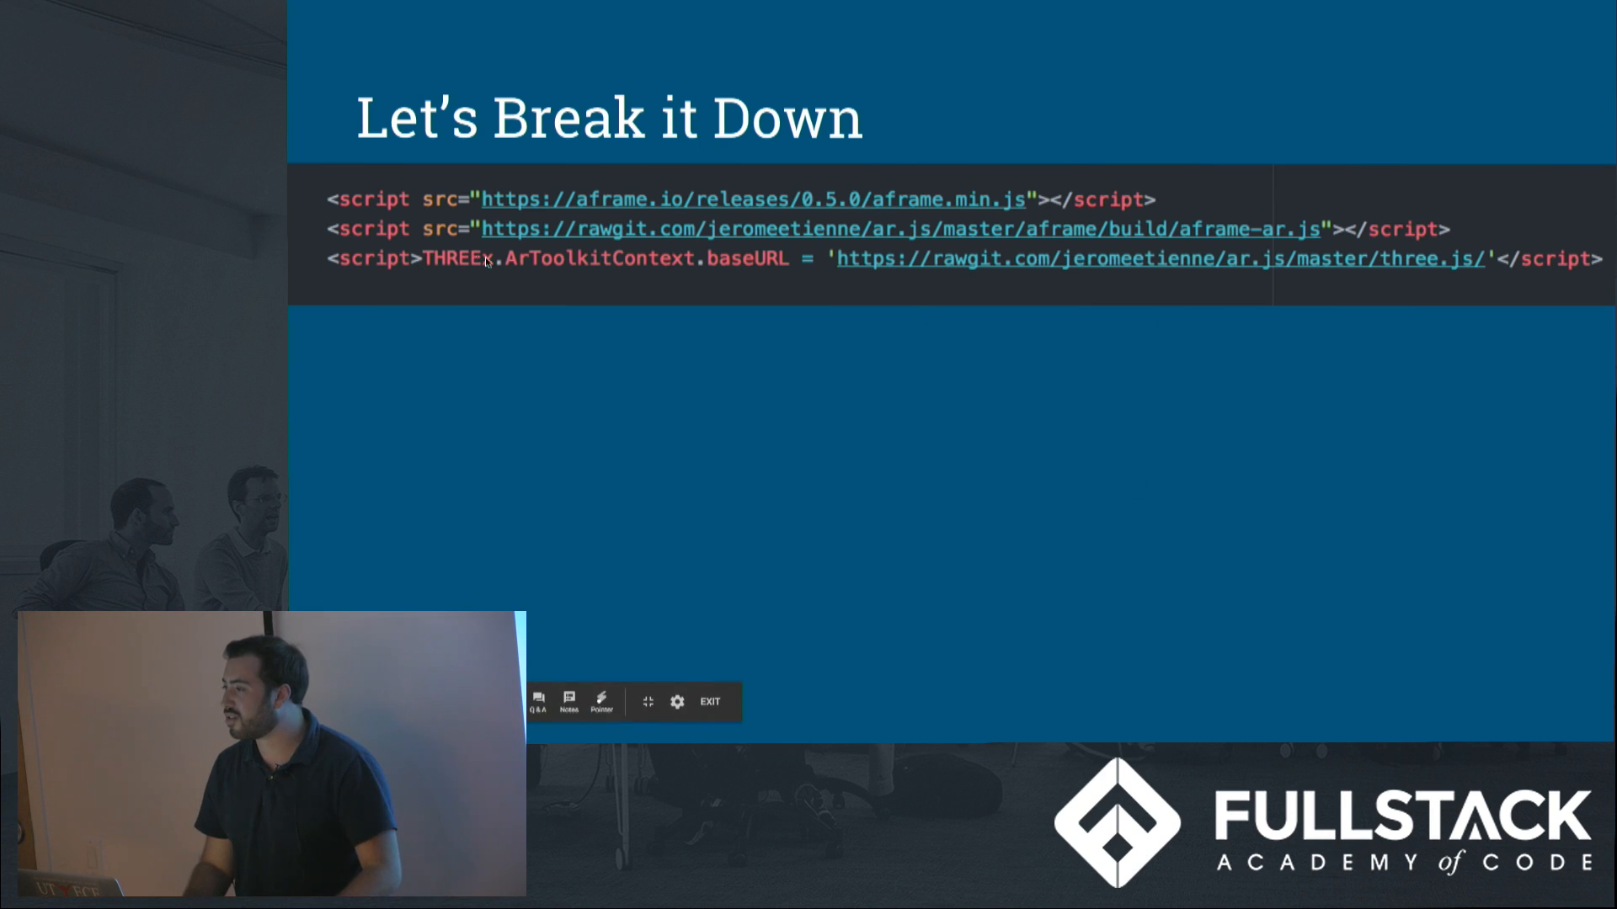
mouse_move(588, 274)
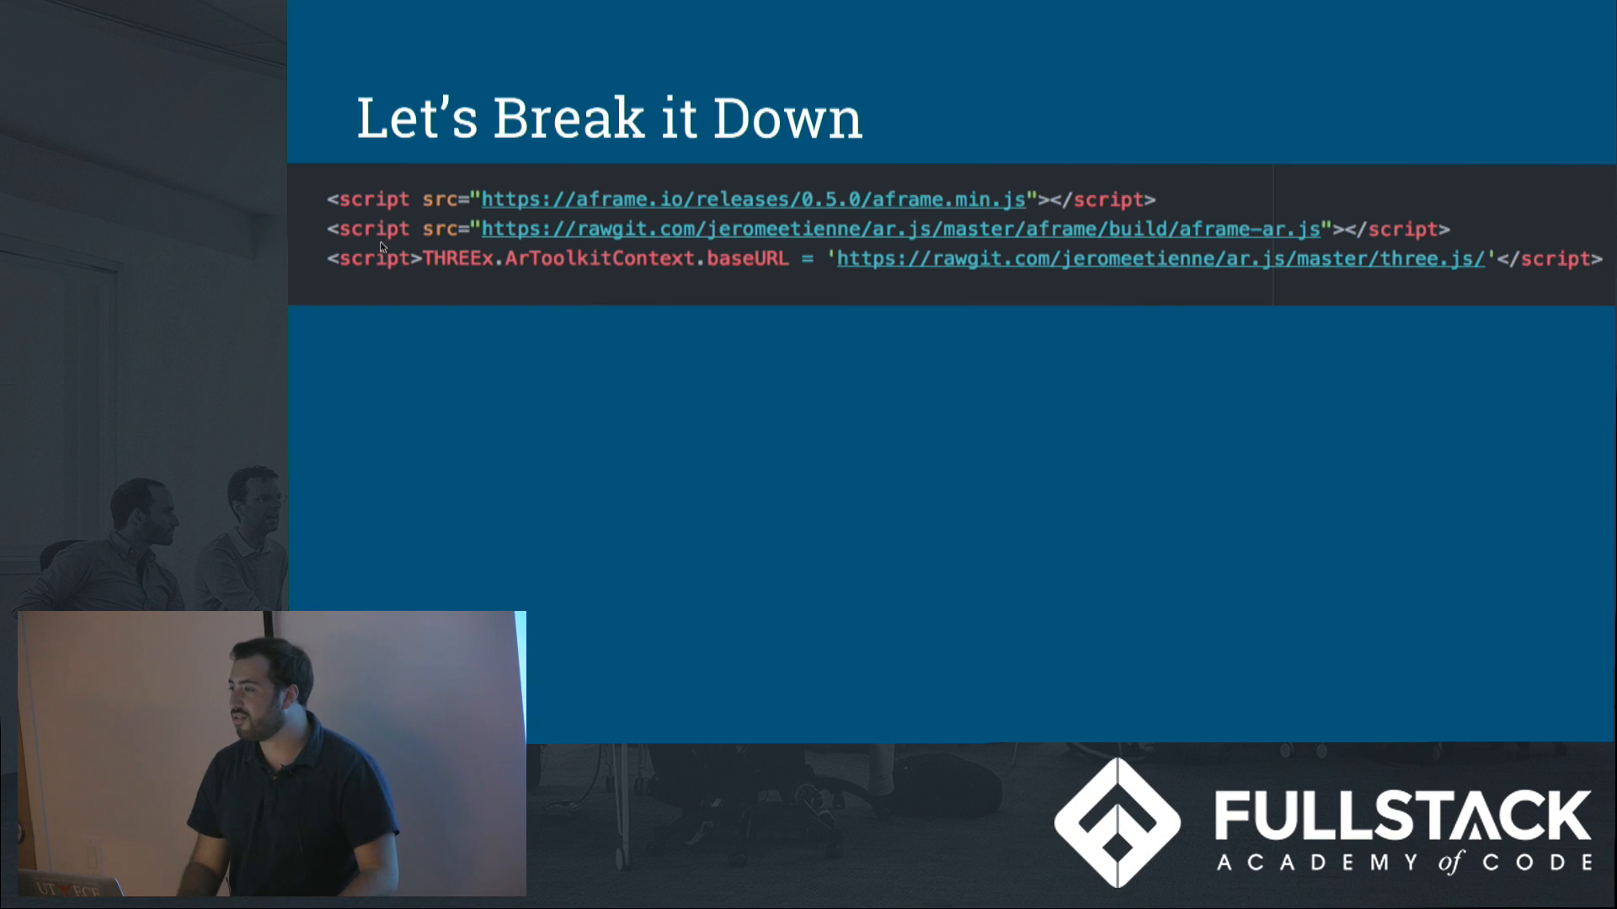
mouse_move(505, 323)
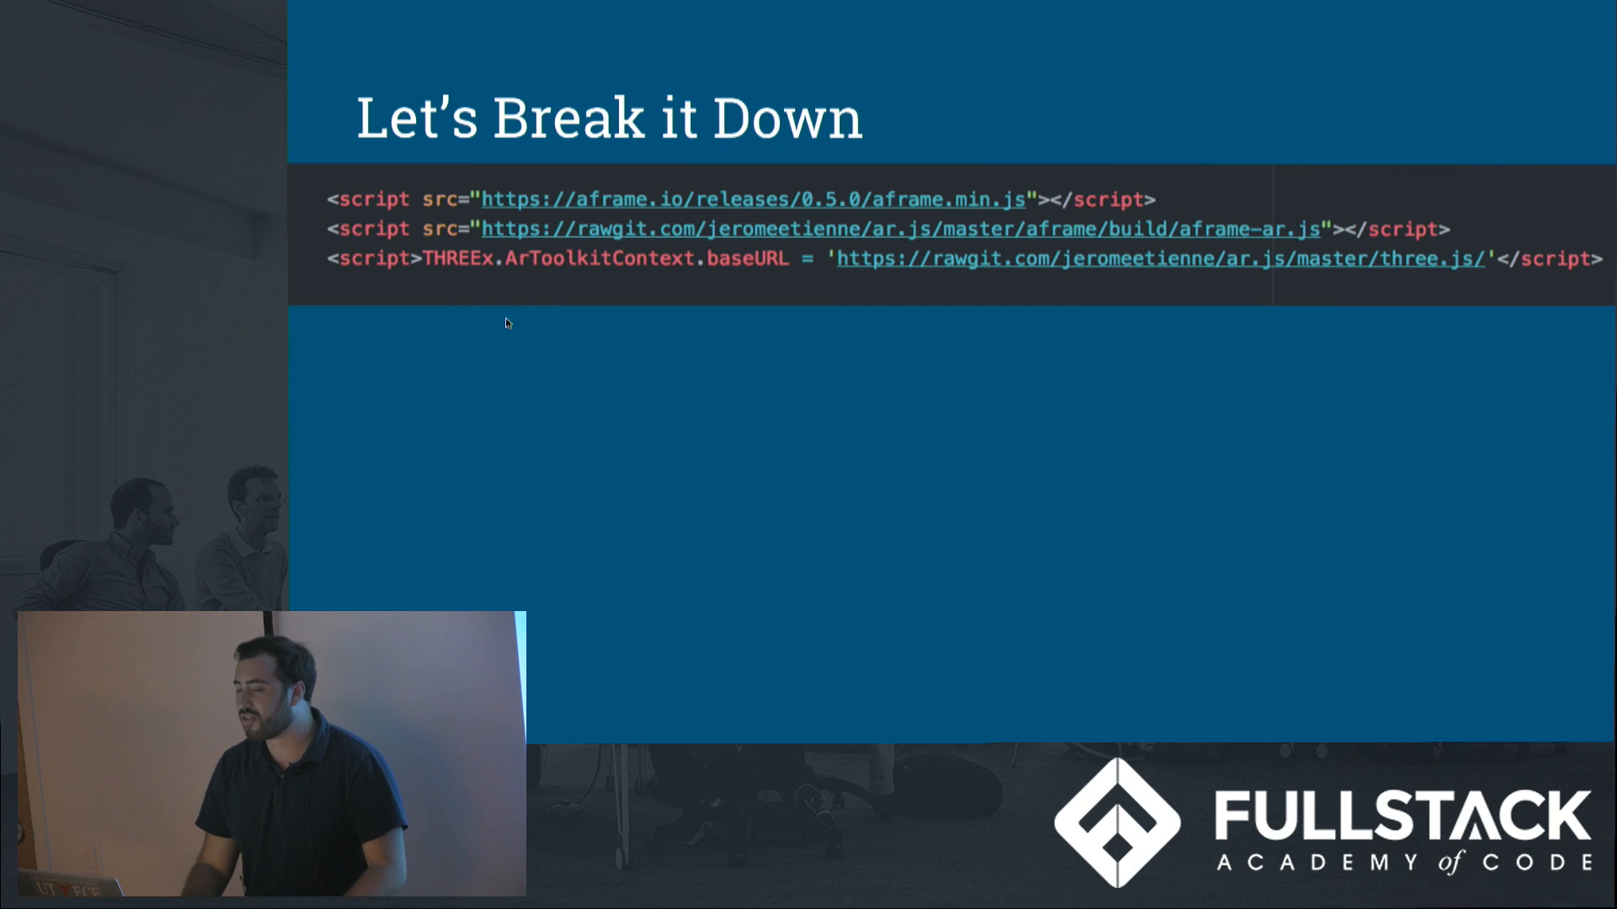
mouse_move(933, 315)
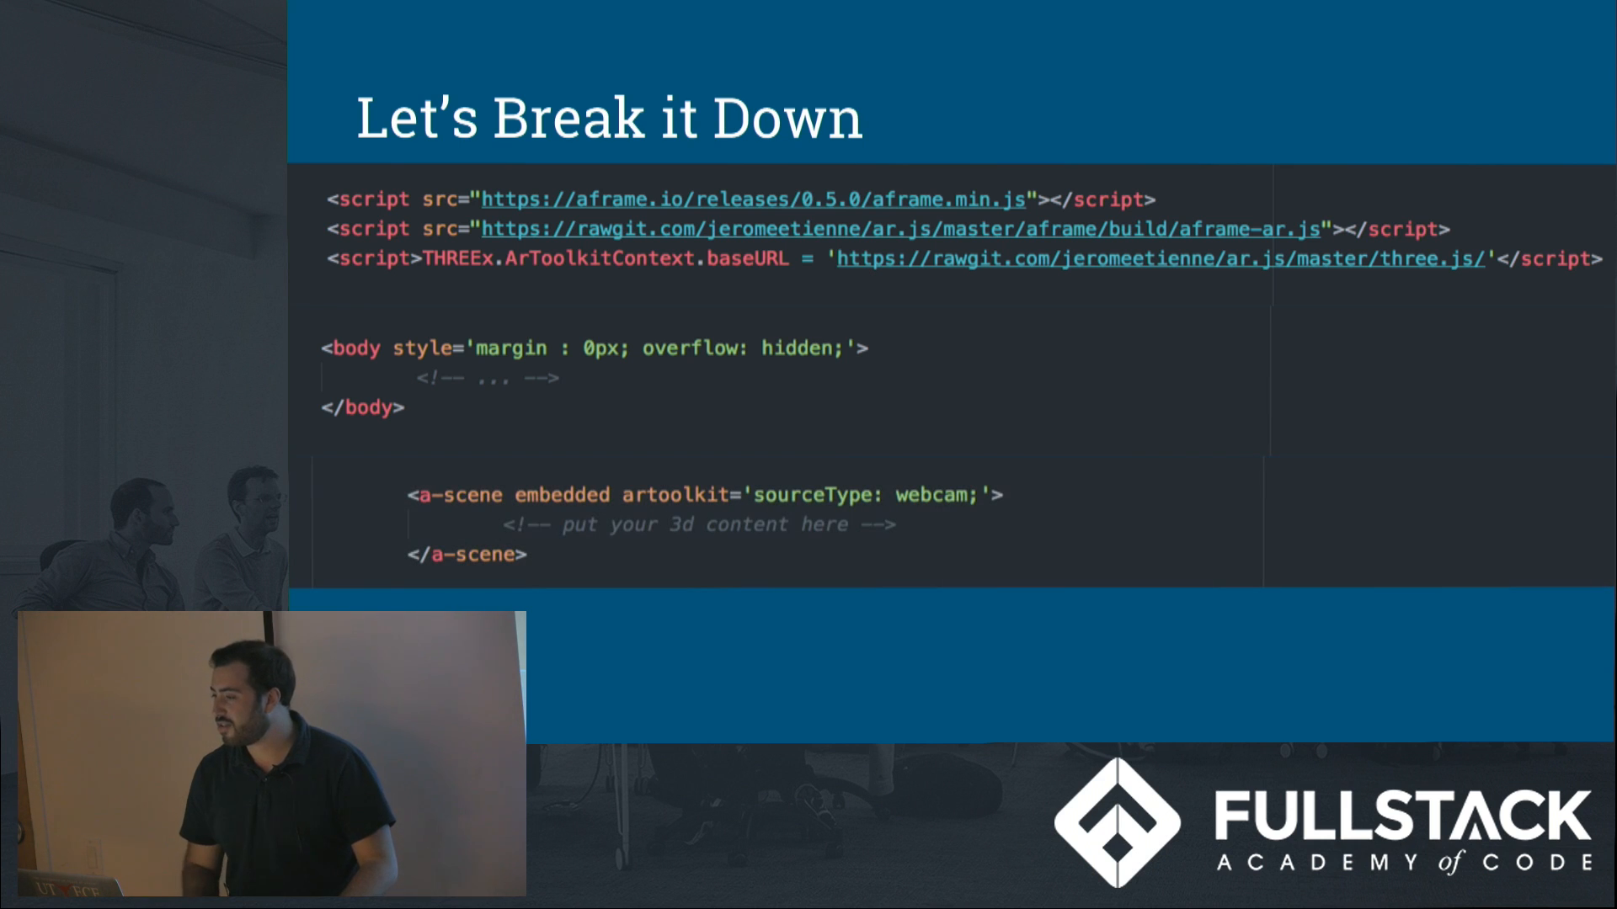
mouse_move(810, 319)
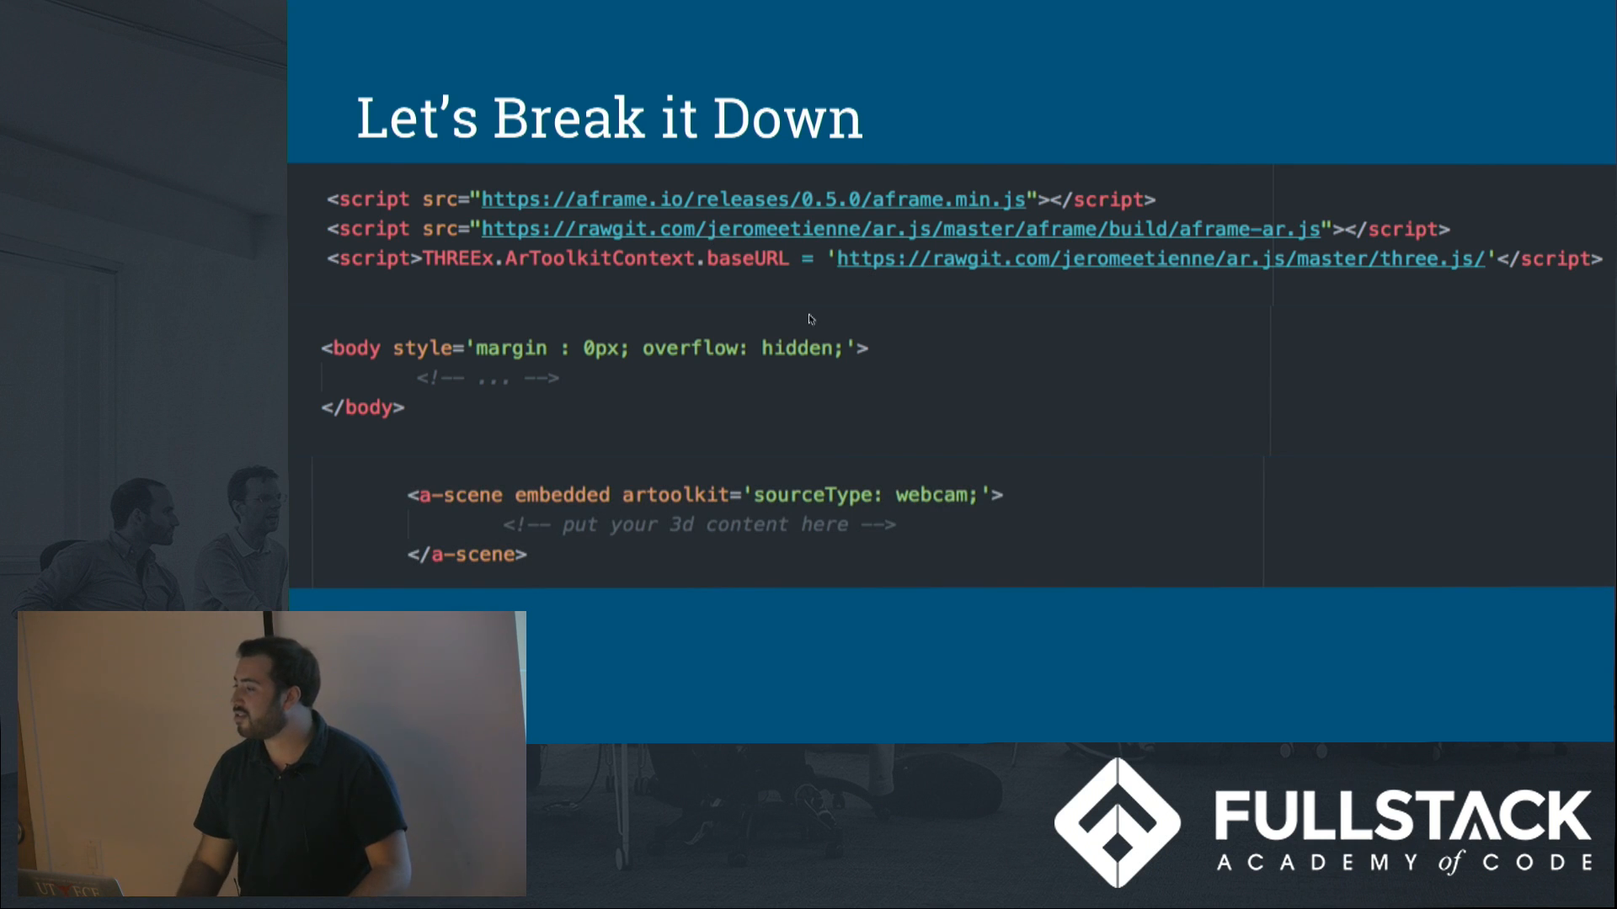
mouse_move(917, 497)
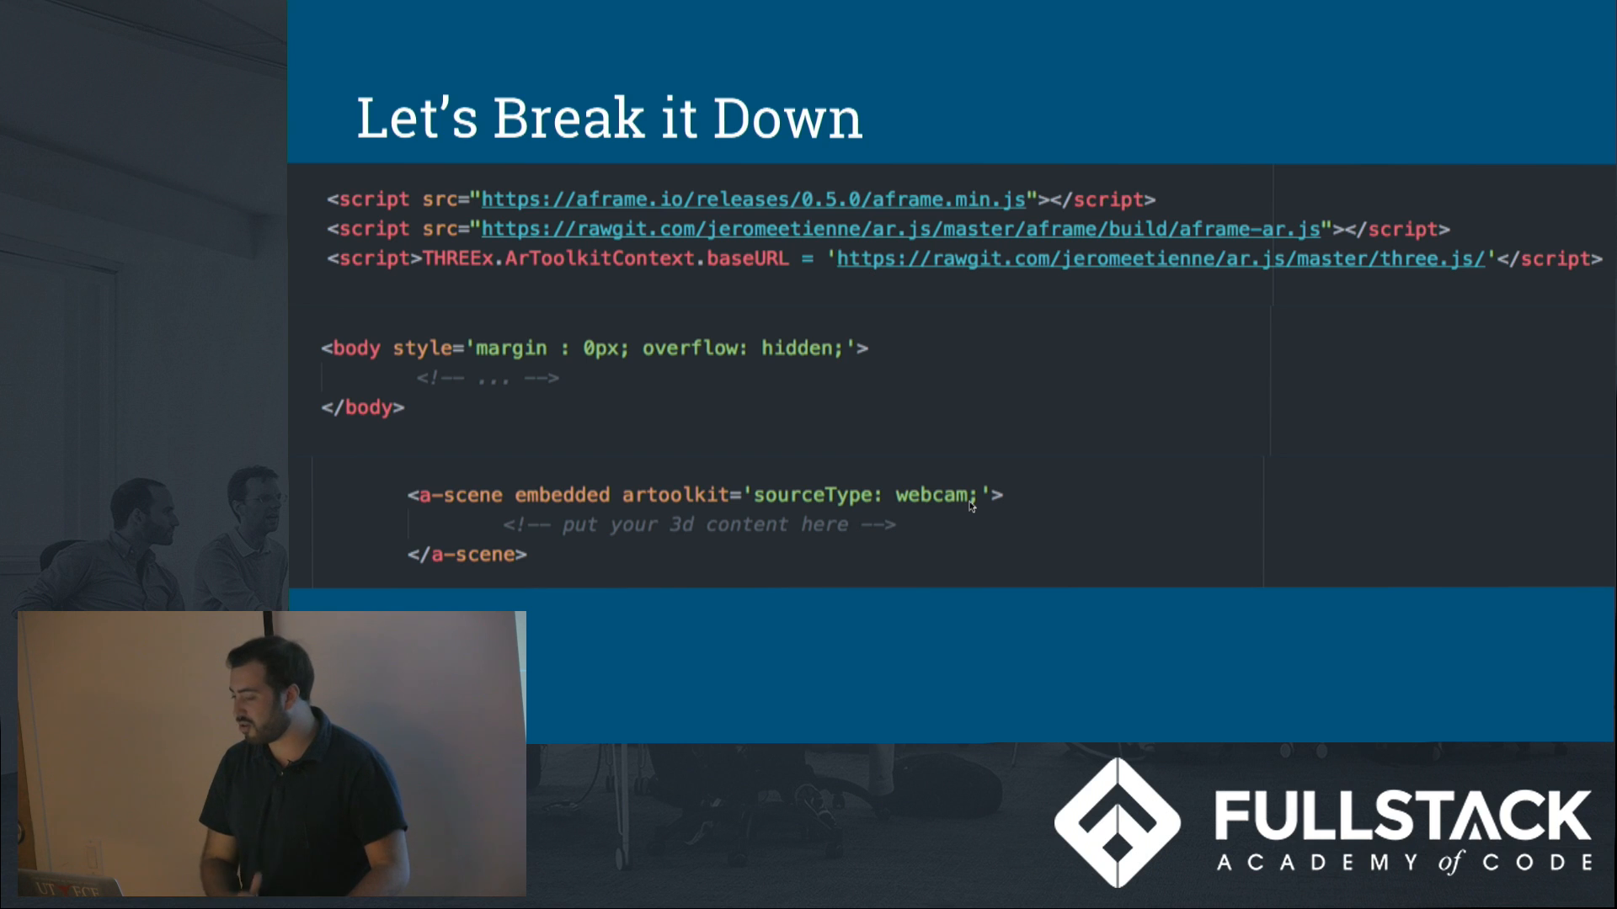
mouse_move(671, 498)
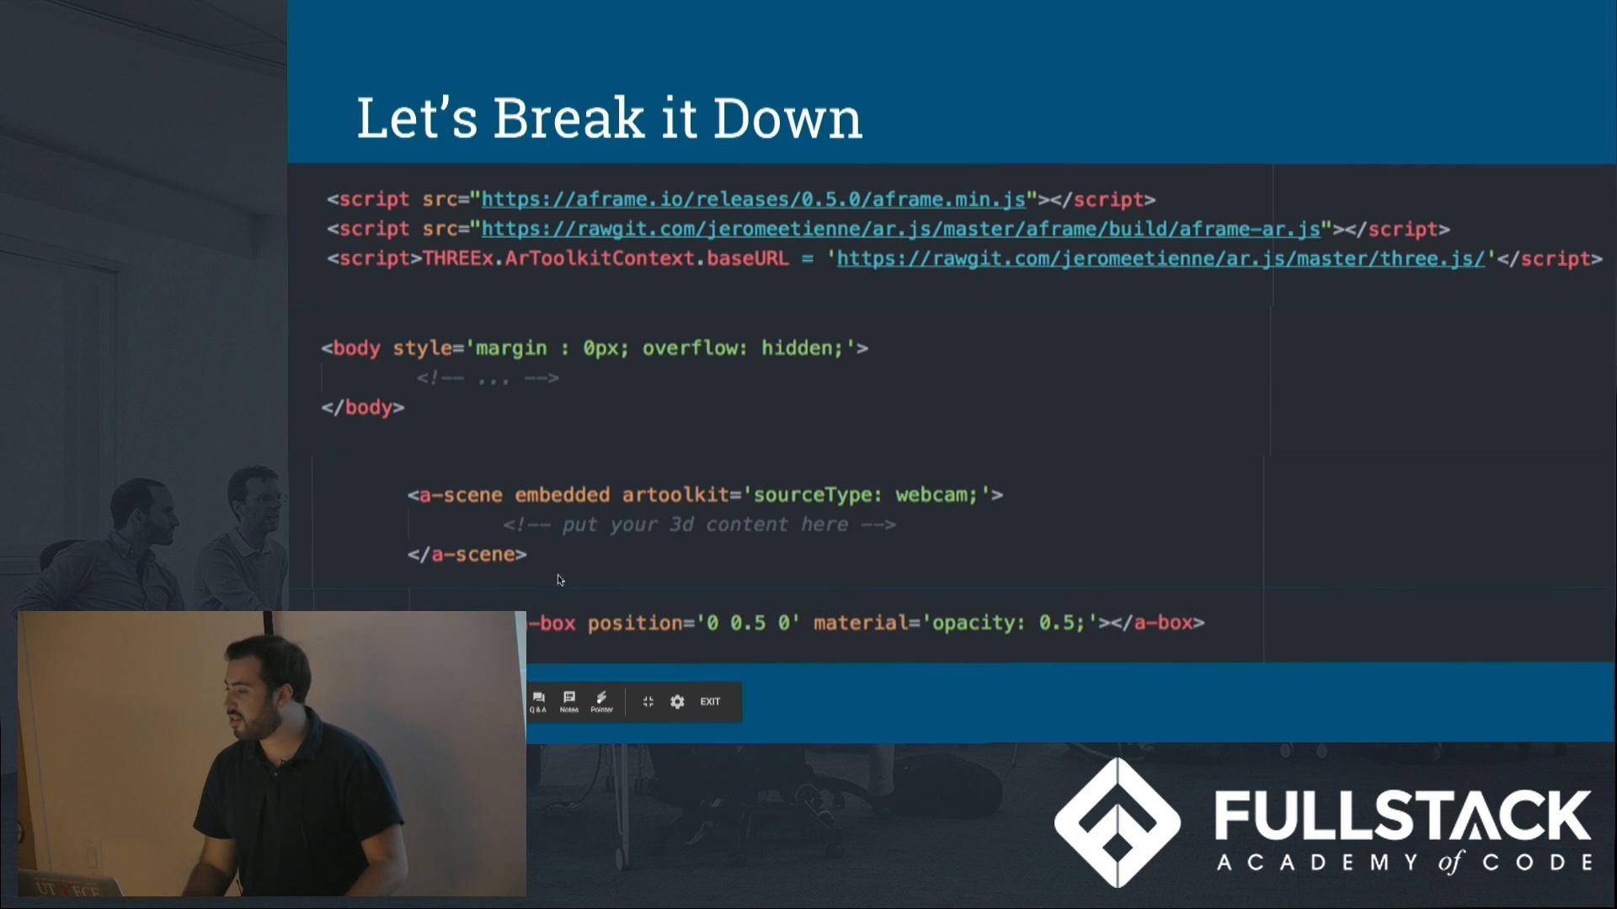
mouse_move(646, 623)
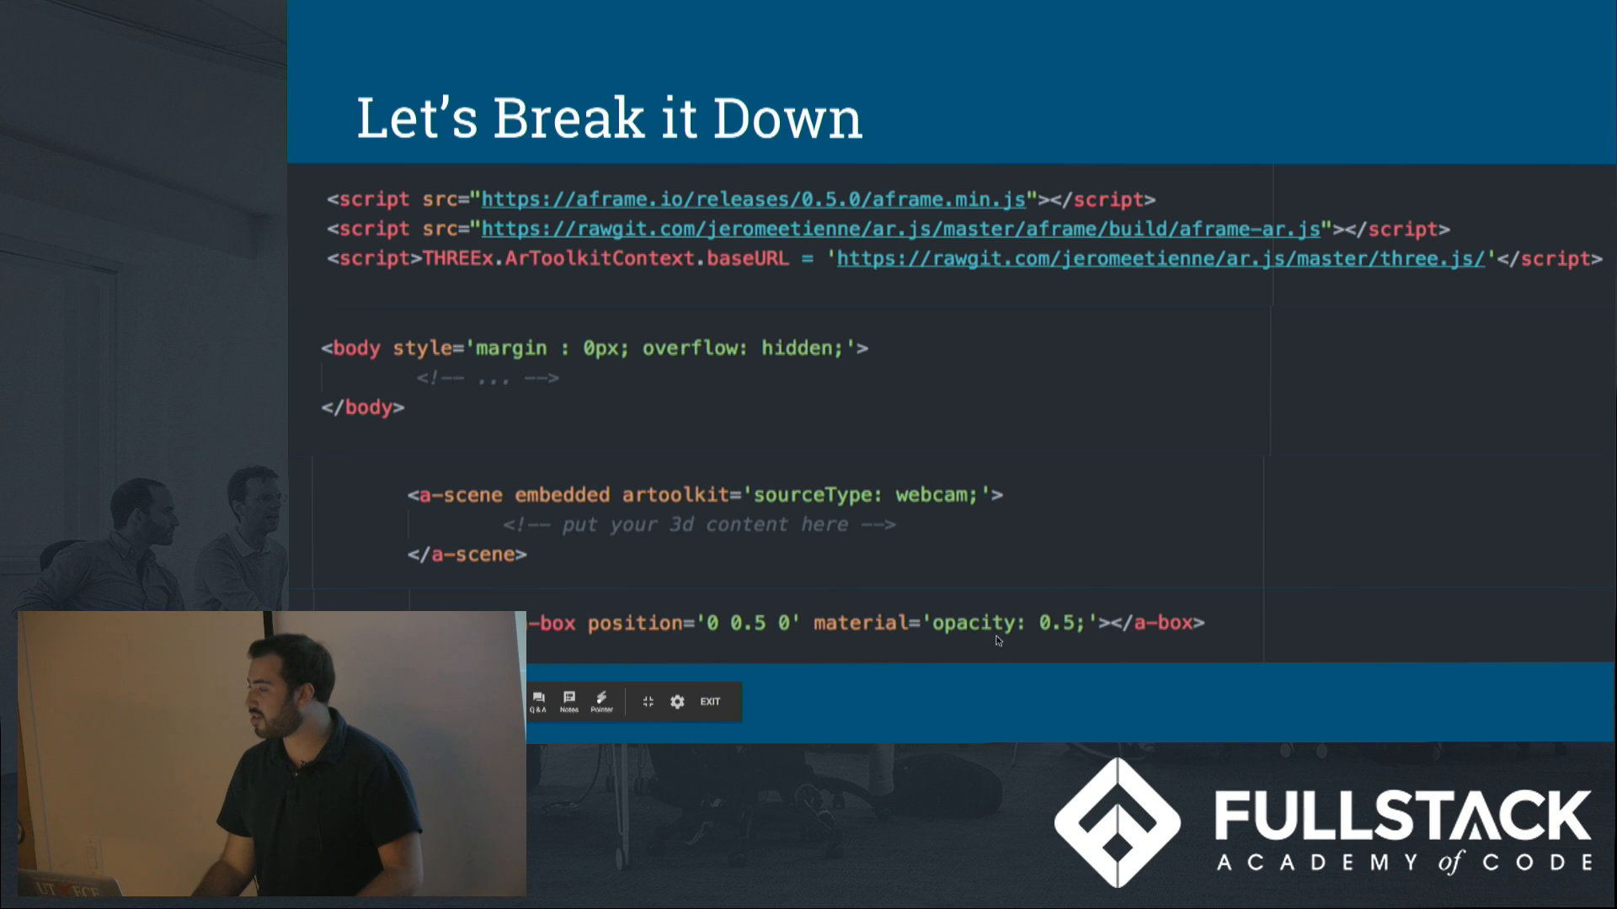
mouse_move(1372, 587)
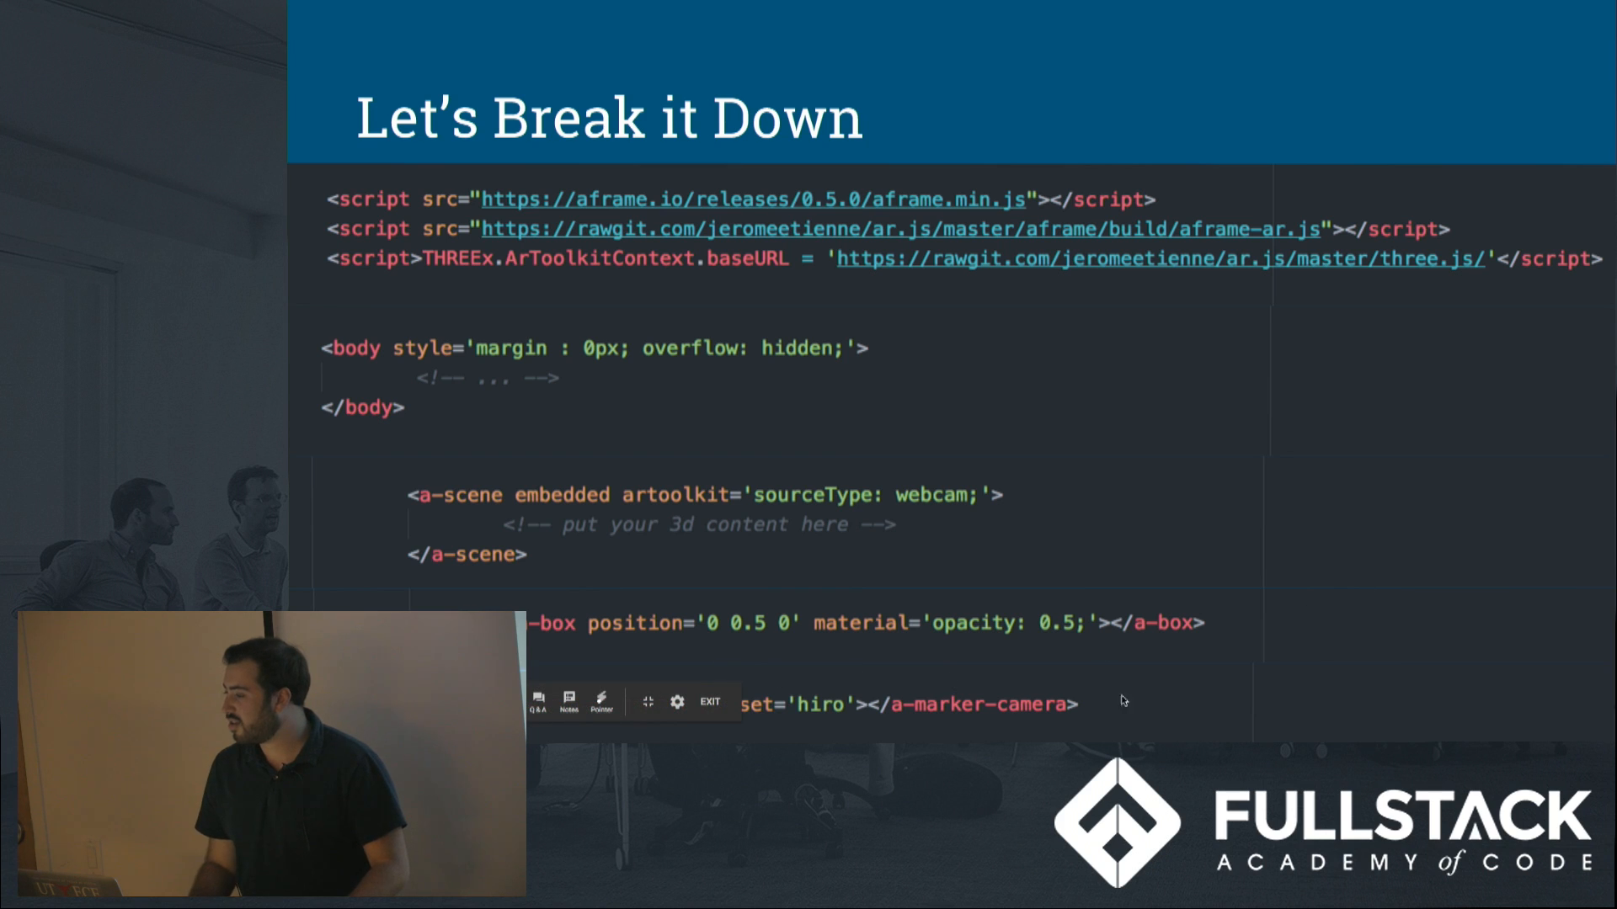
mouse_move(1165, 672)
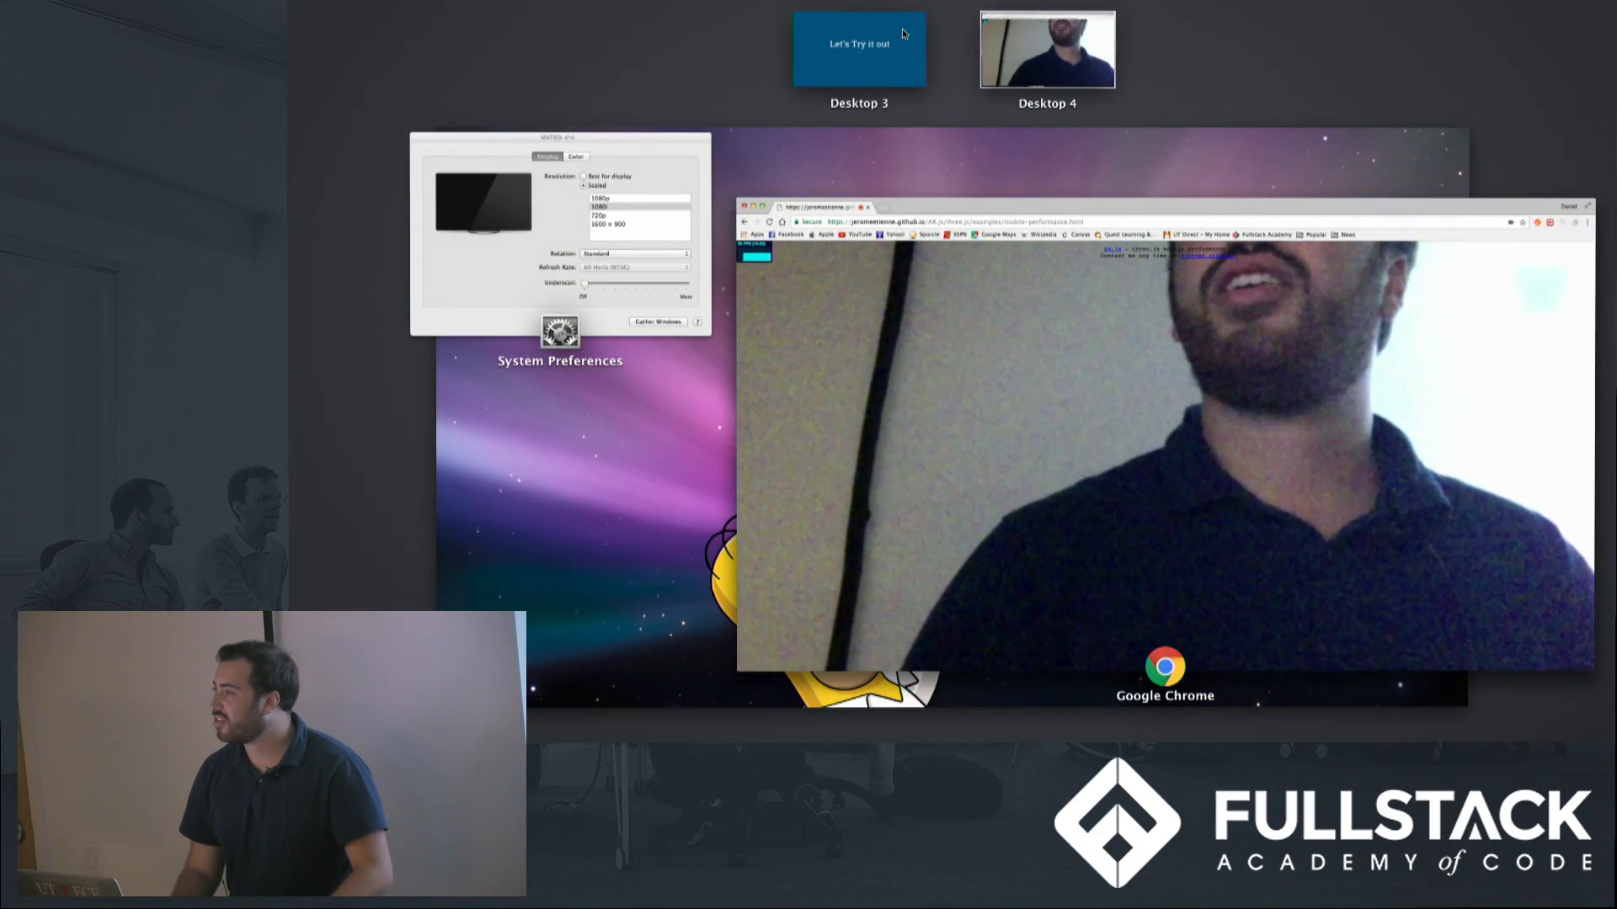
Return from the webcam AR demo to the 'Let's Try it out' slide via the Desktop 3 space
left_click(857, 49)
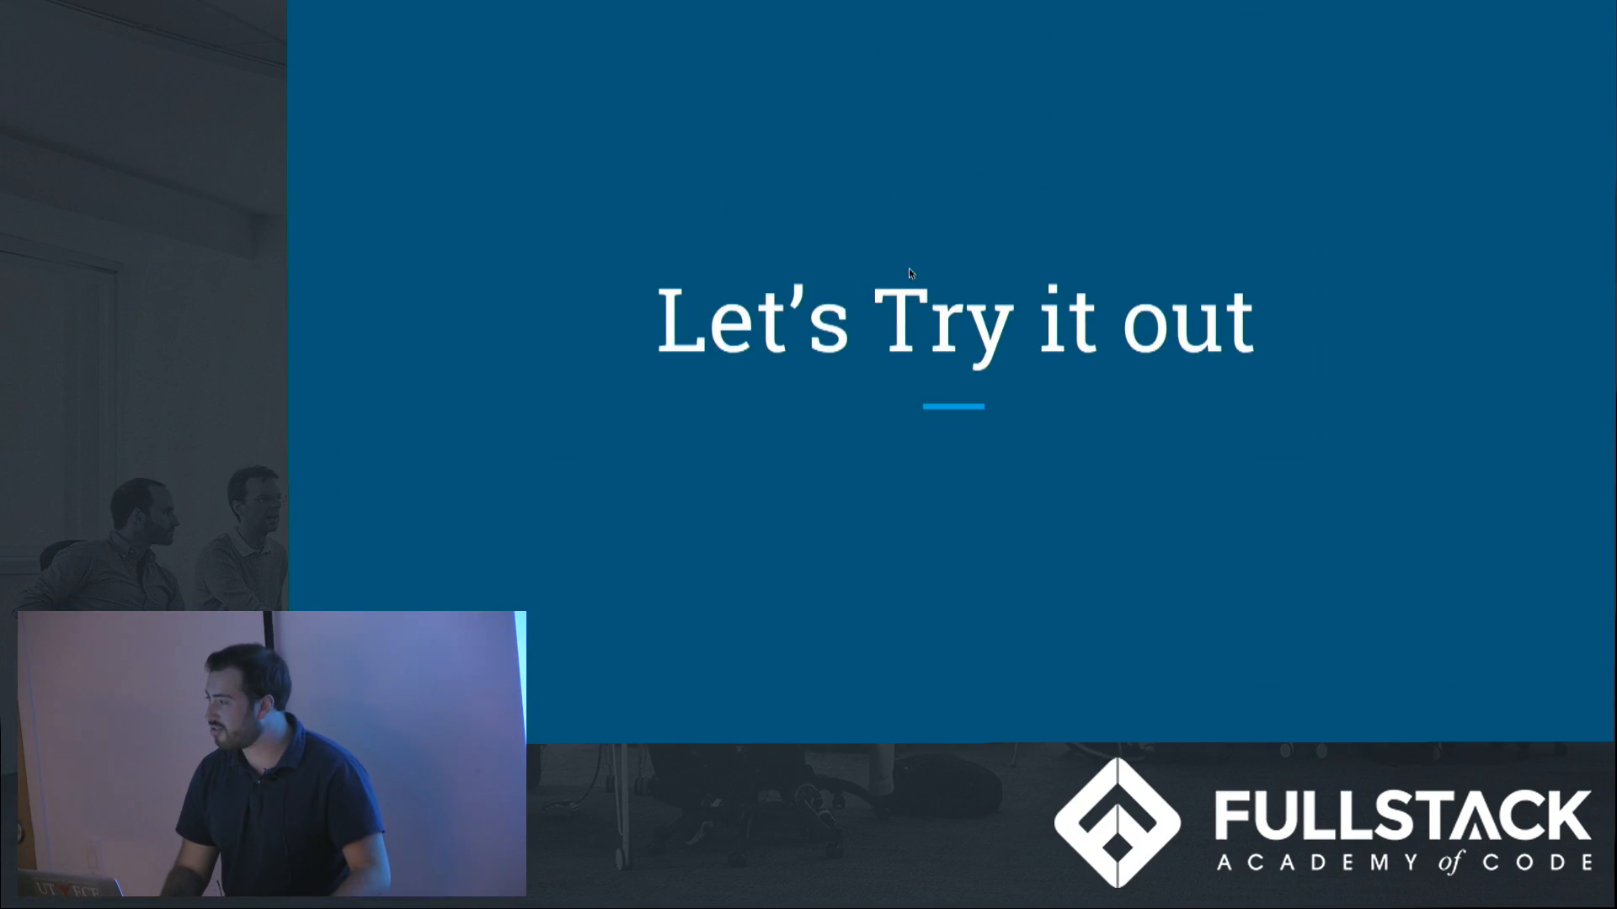